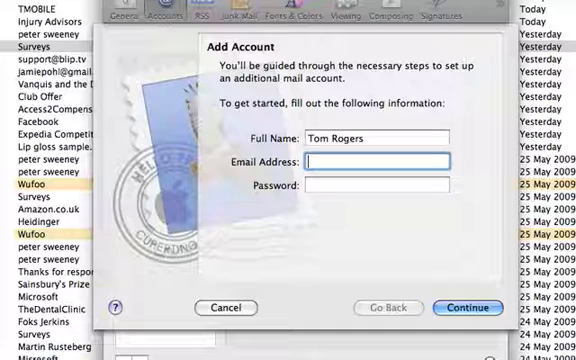
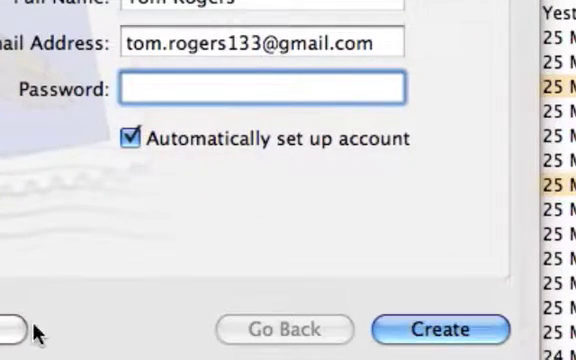
- Type the full Gmail address into the new account's Email Address field
mouse_move(277, 143)
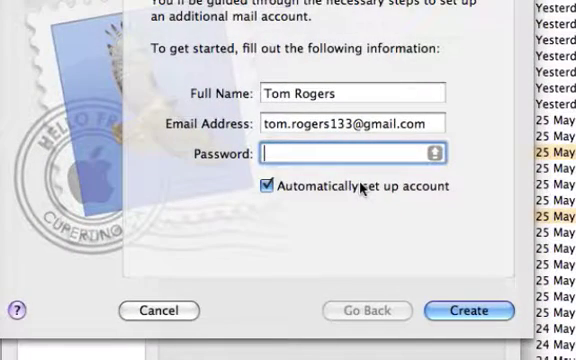
- Enter the Gmail password, keep automatic setup checked, and create the account
type("•")
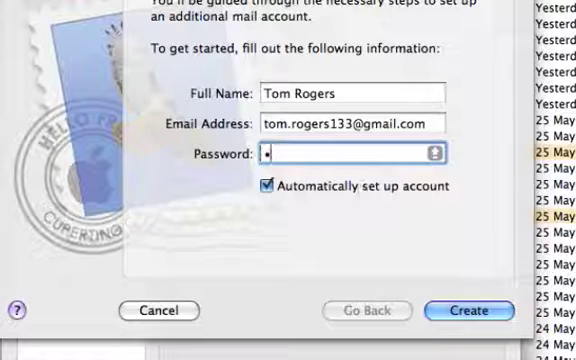
type("•")
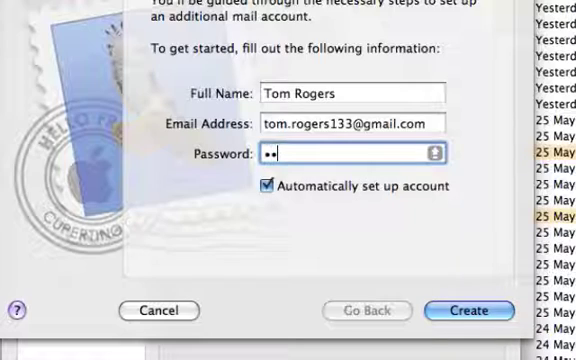
type("••")
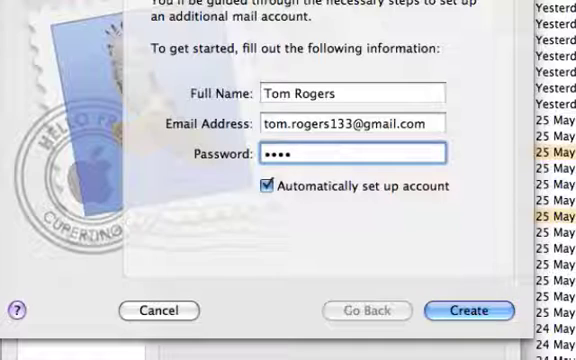
type("•")
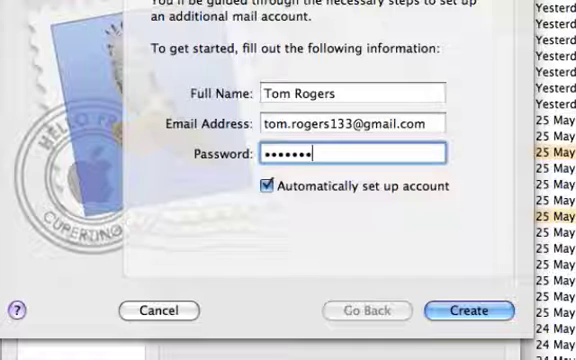
type("•••")
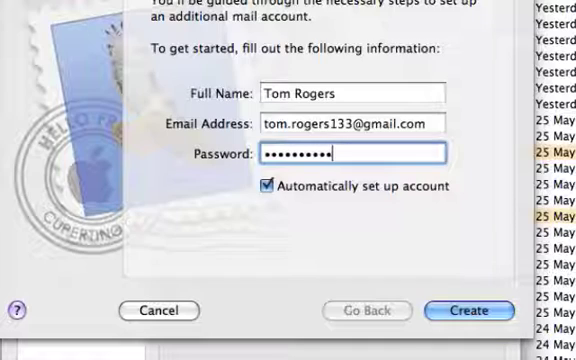
left_click(469, 311)
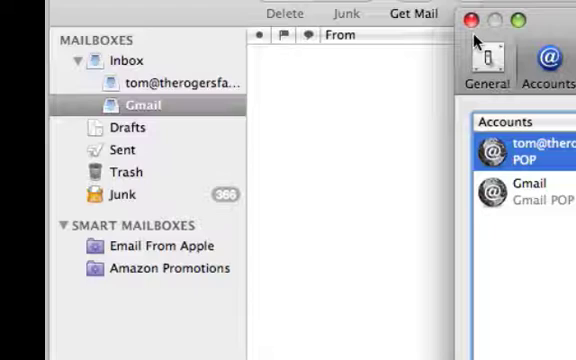
- Close the Accounts preferences window once Gmail shows under Inbox
left_click(472, 18)
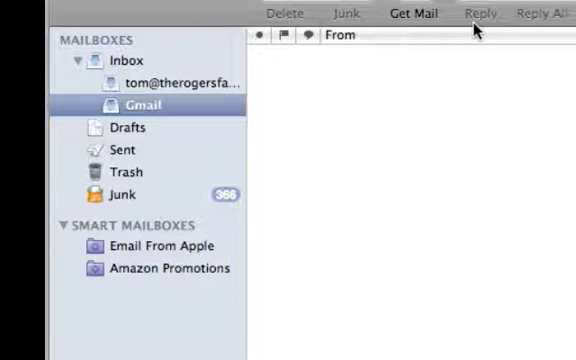